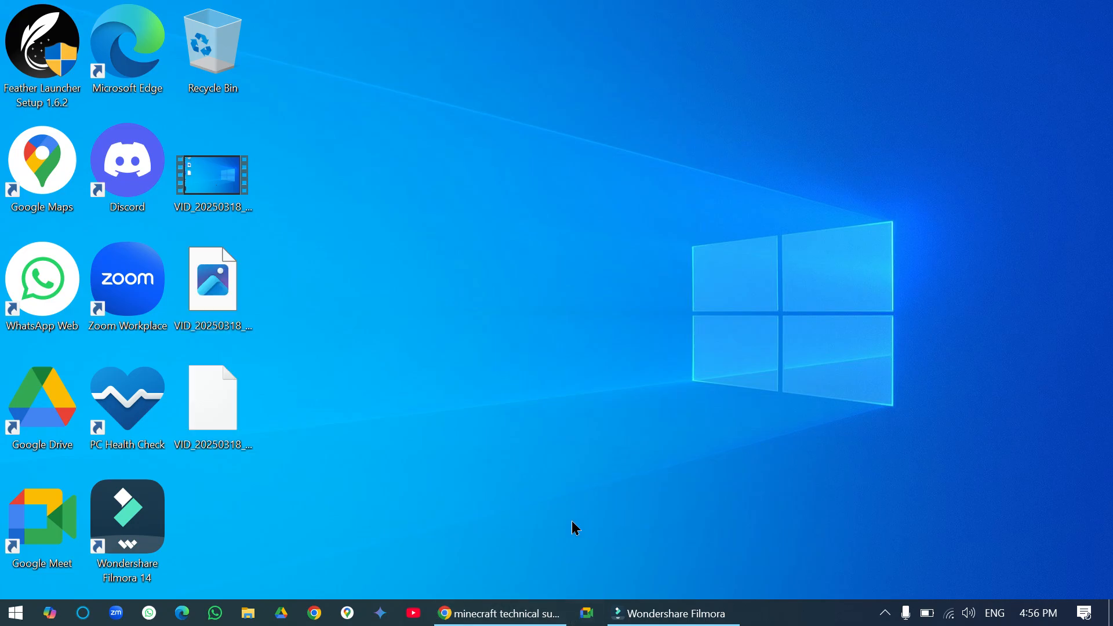
pyautogui.moveTo(577, 516)
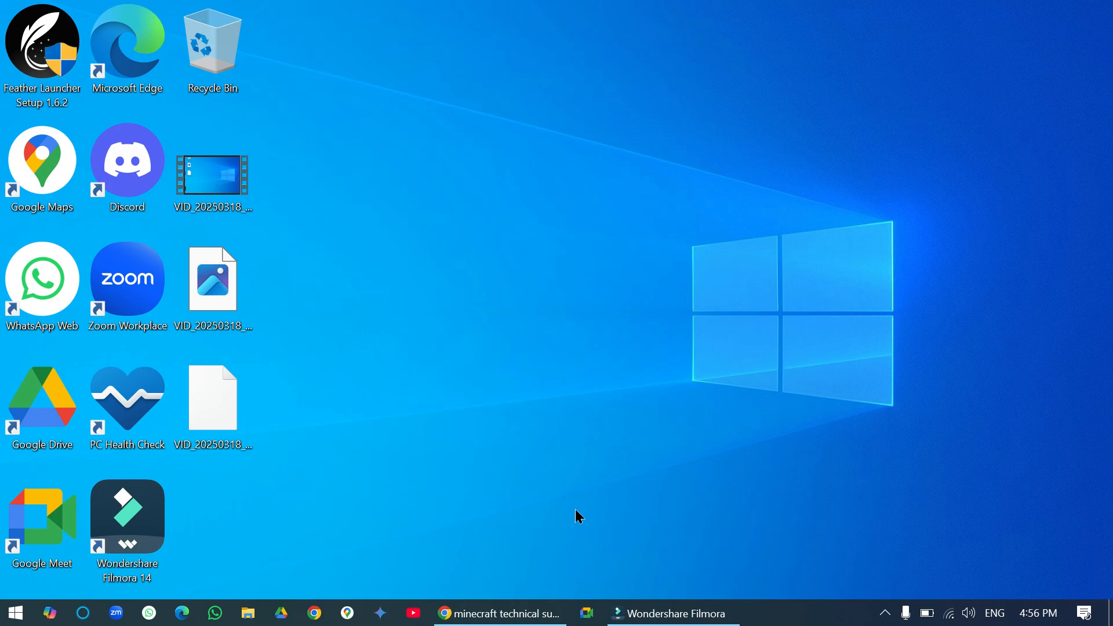
pyautogui.moveTo(565, 523)
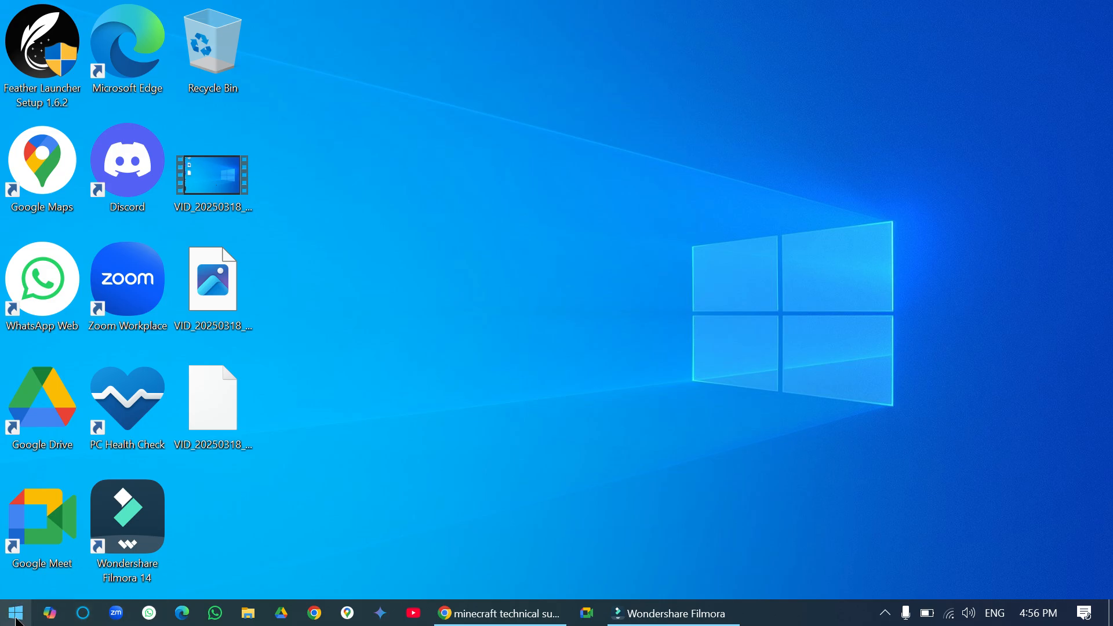
# Search for Minecraft Launcher from Start and bring up its right-click options menu.
pyautogui.click(127, 517)
pyautogui.write('min')
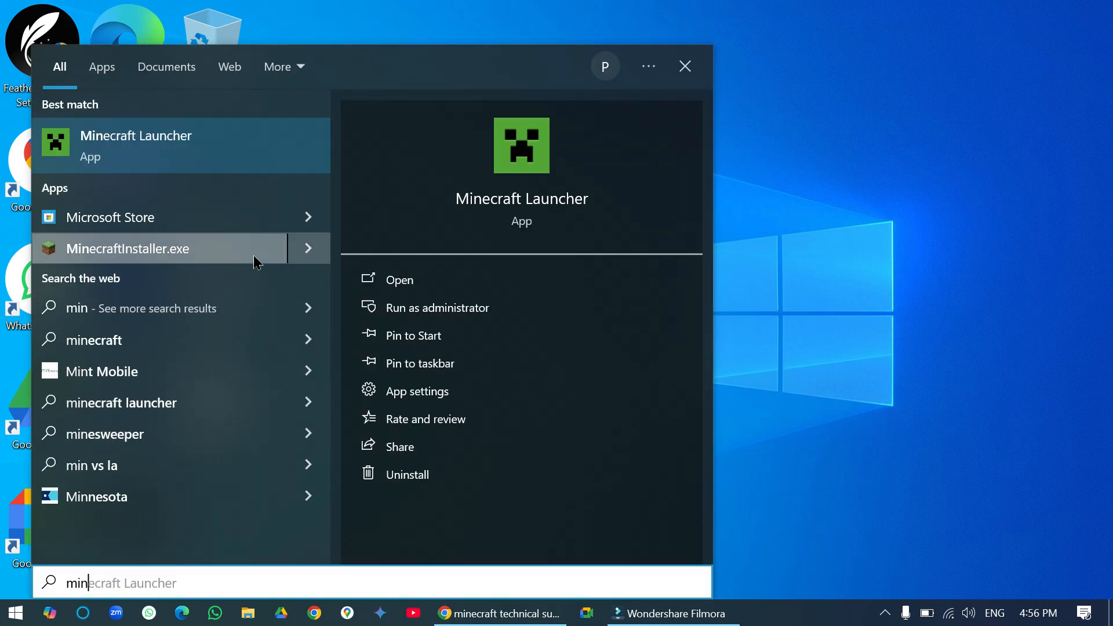
pyautogui.rightClick(135, 145)
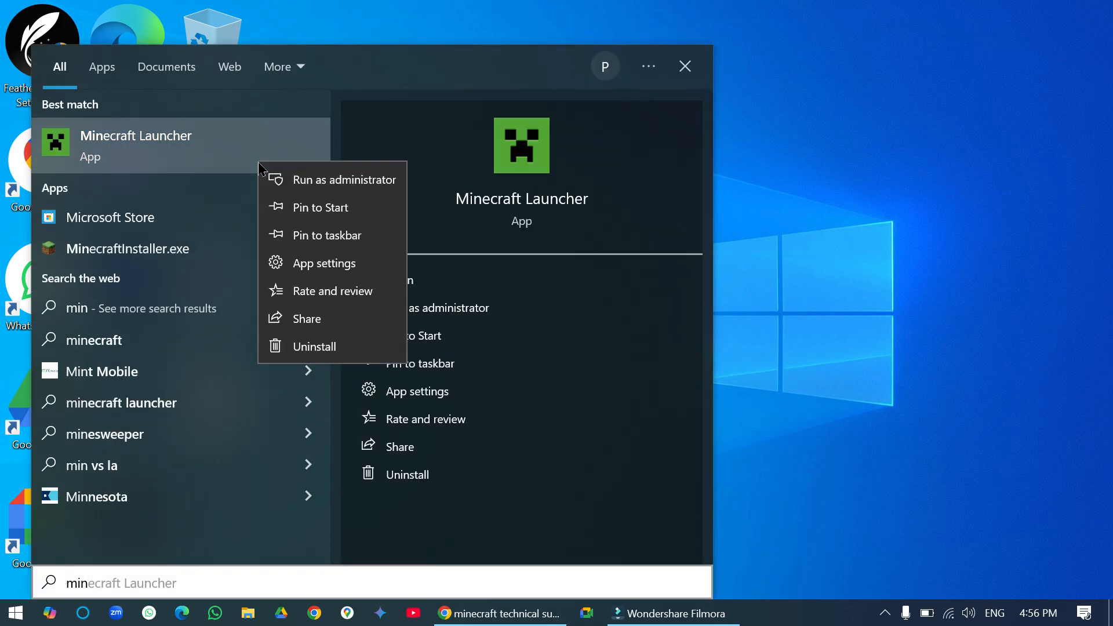
pyautogui.moveTo(325, 263)
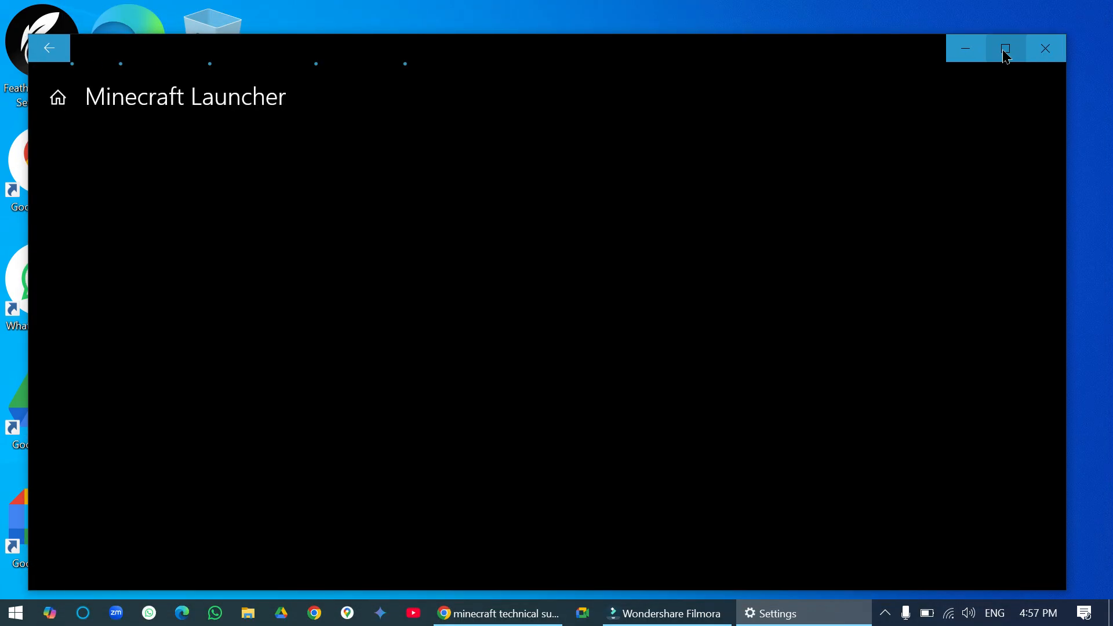
# Maximize Settings and bring Minecraft Launcher's Repair and Reset section into view.
pyautogui.click(1004, 49)
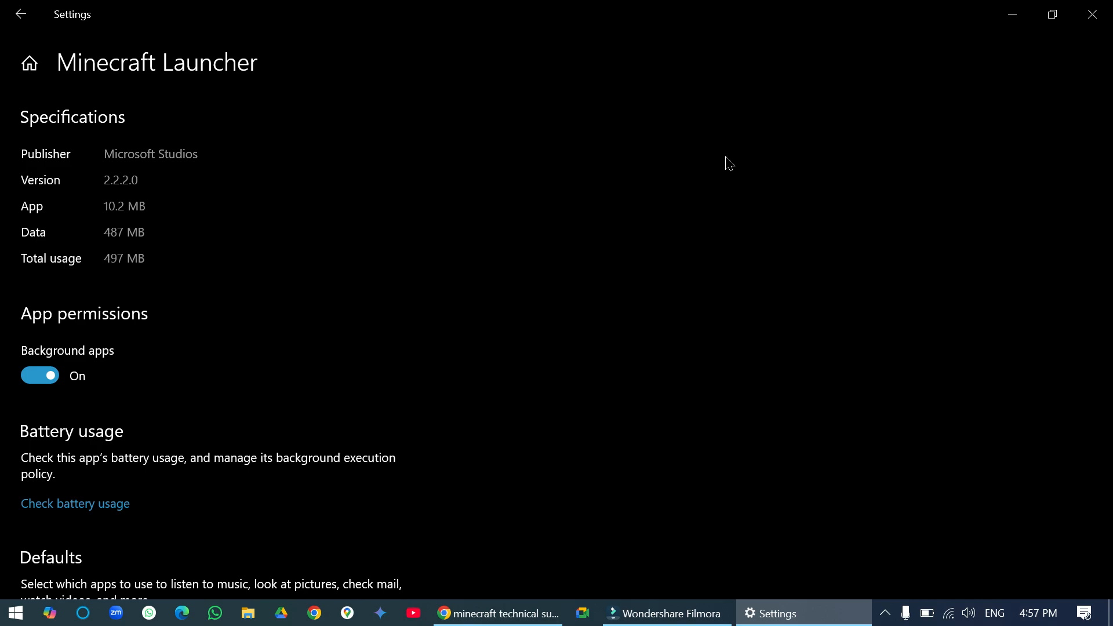
pyautogui.scroll(-3)
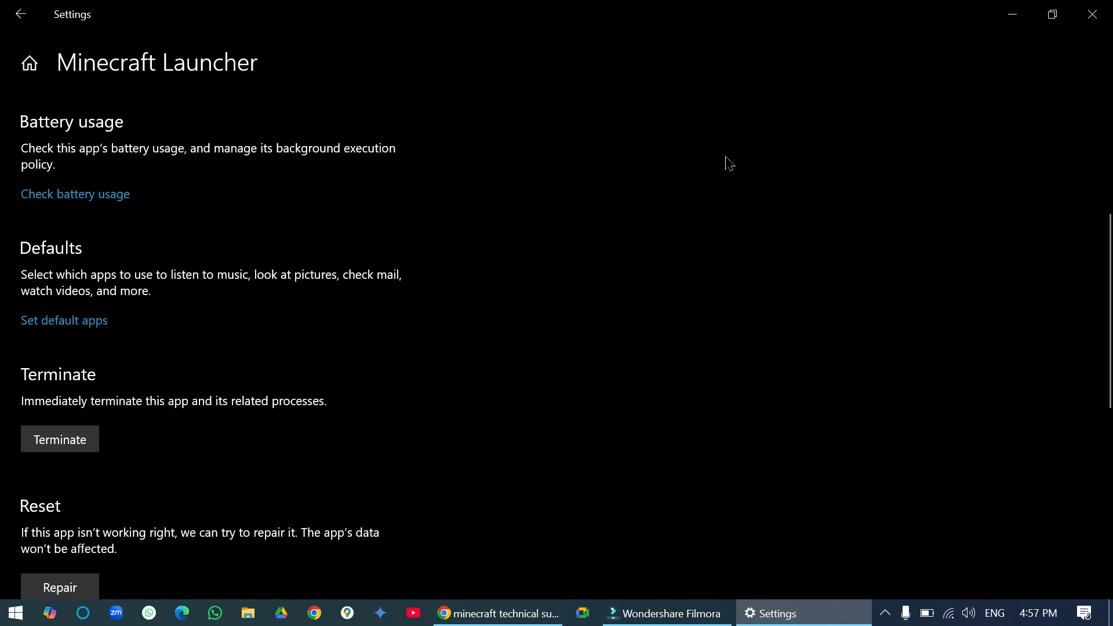
pyautogui.scroll(-3)
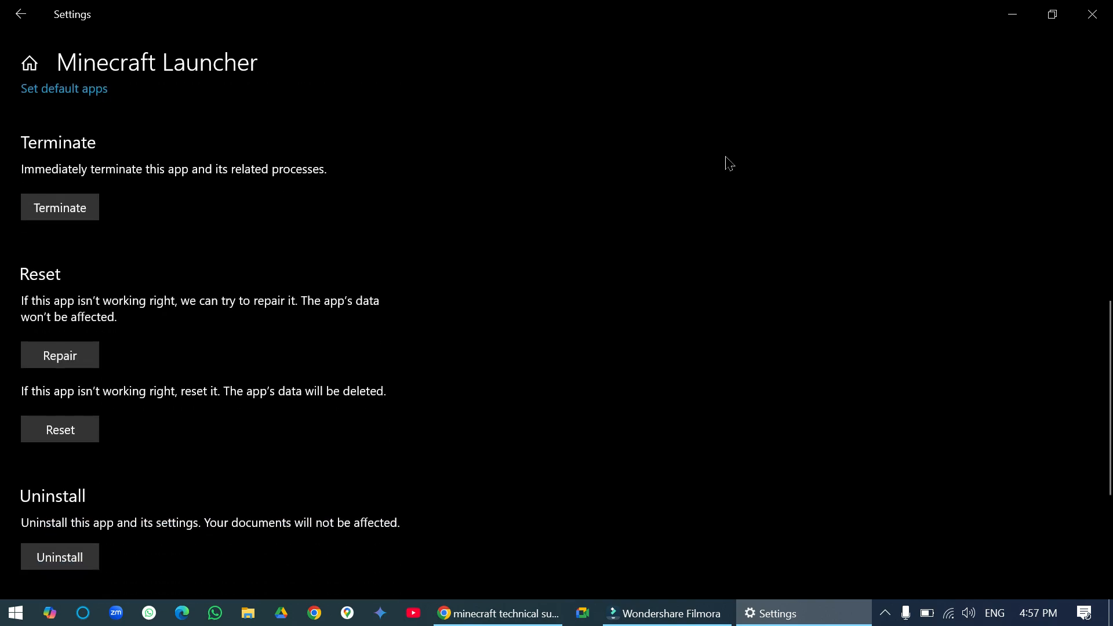
pyautogui.moveTo(598, 219)
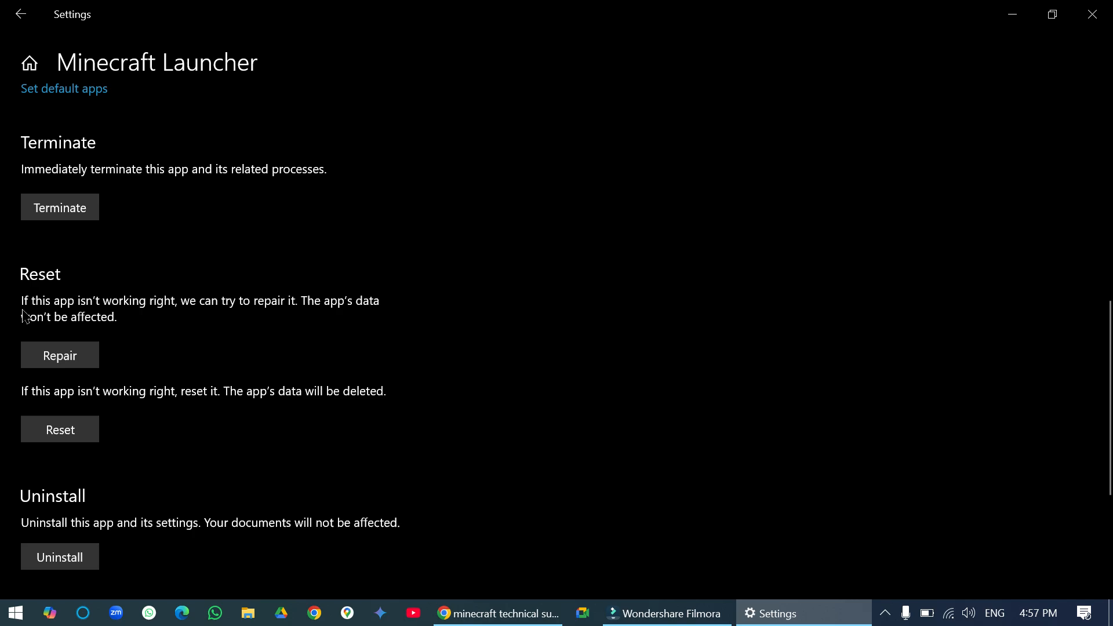
pyautogui.moveTo(176, 314)
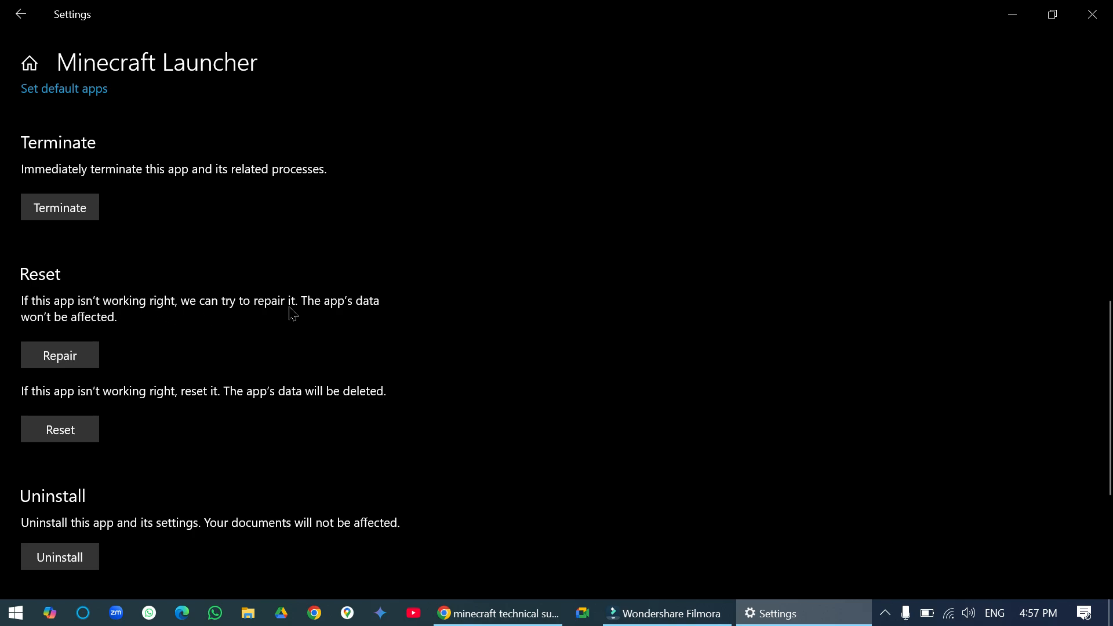
pyautogui.moveTo(369, 314)
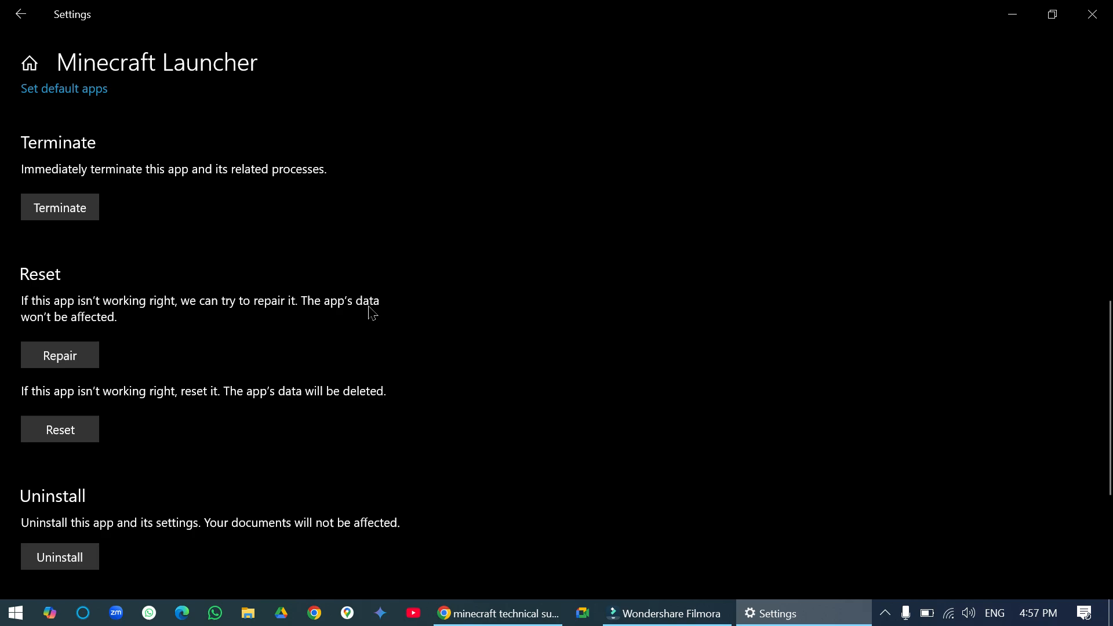
pyautogui.moveTo(107, 328)
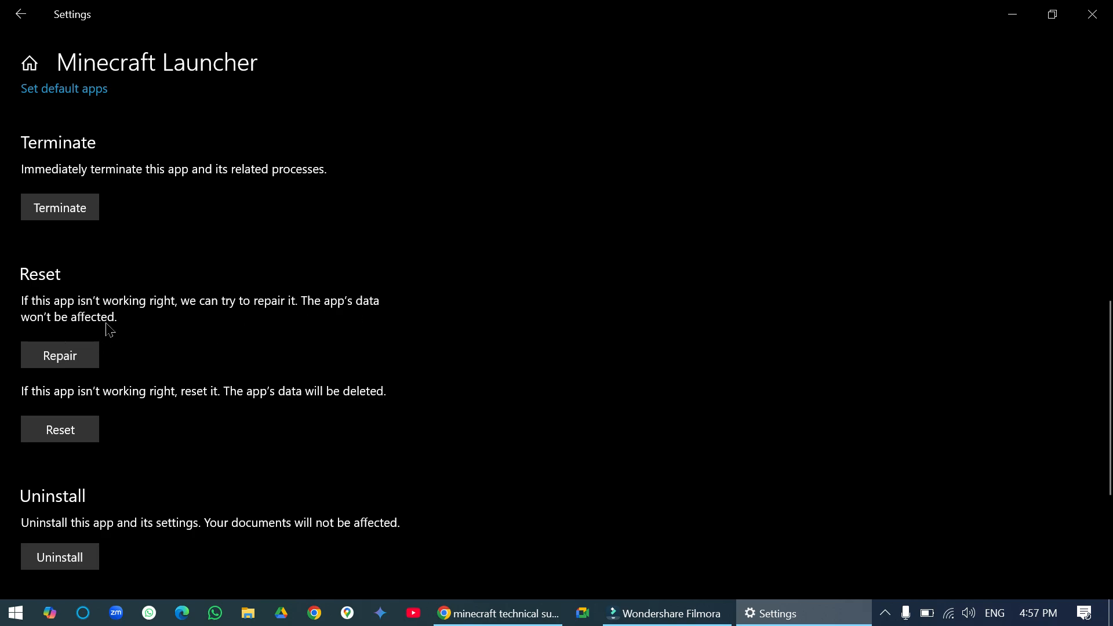
# Run Repair on Minecraft Launcher until the completion check mark appears.
pyautogui.click(59, 355)
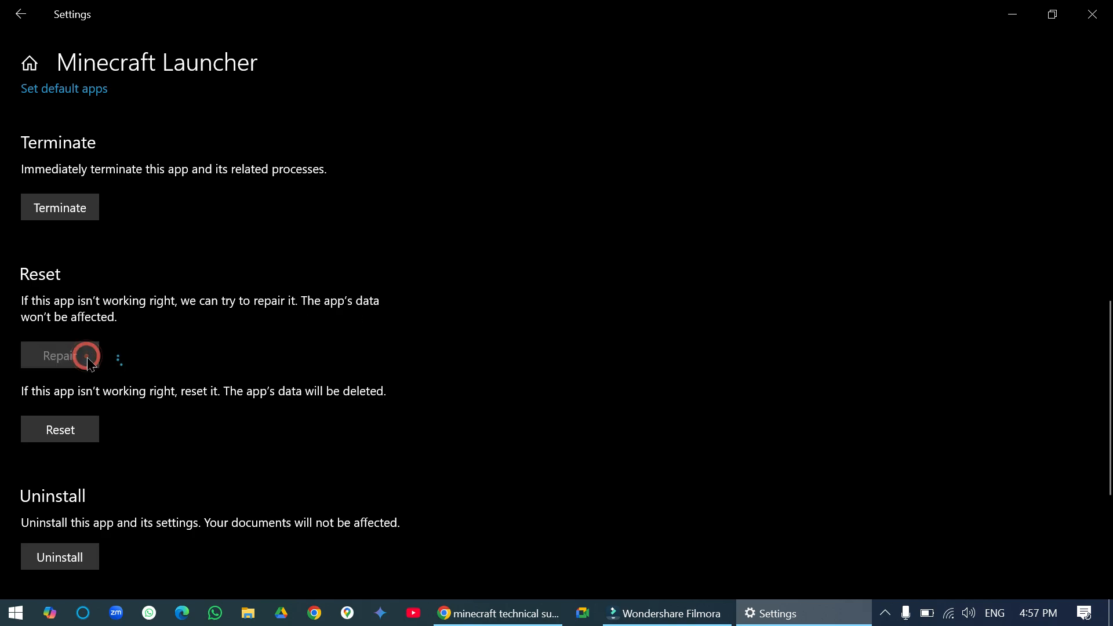
pyautogui.click(59, 355)
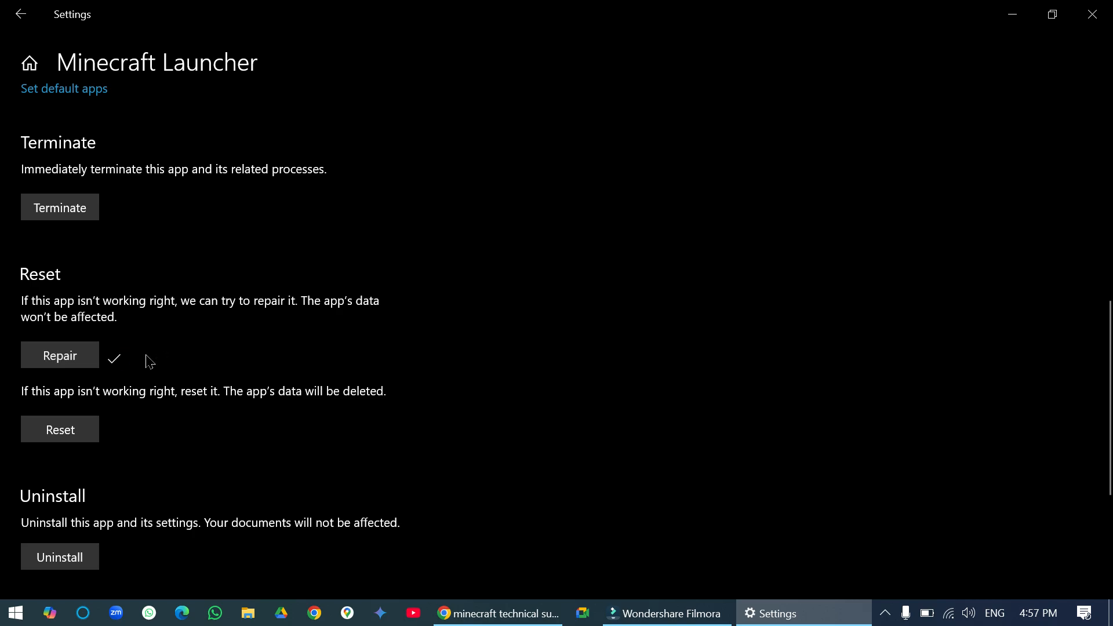
pyautogui.moveTo(117, 374)
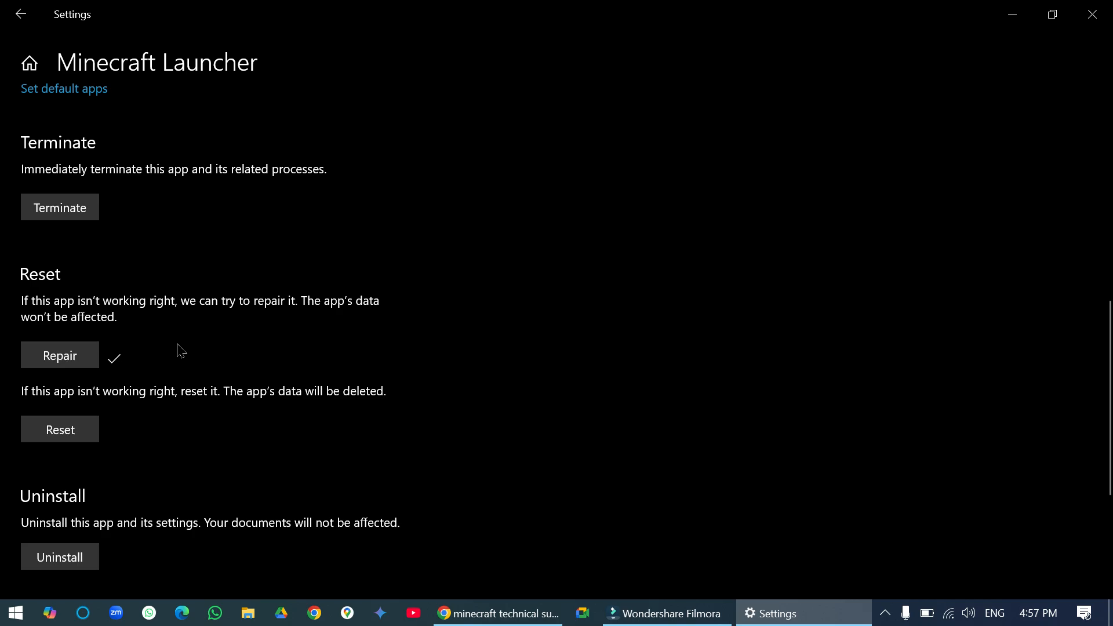
pyautogui.moveTo(207, 339)
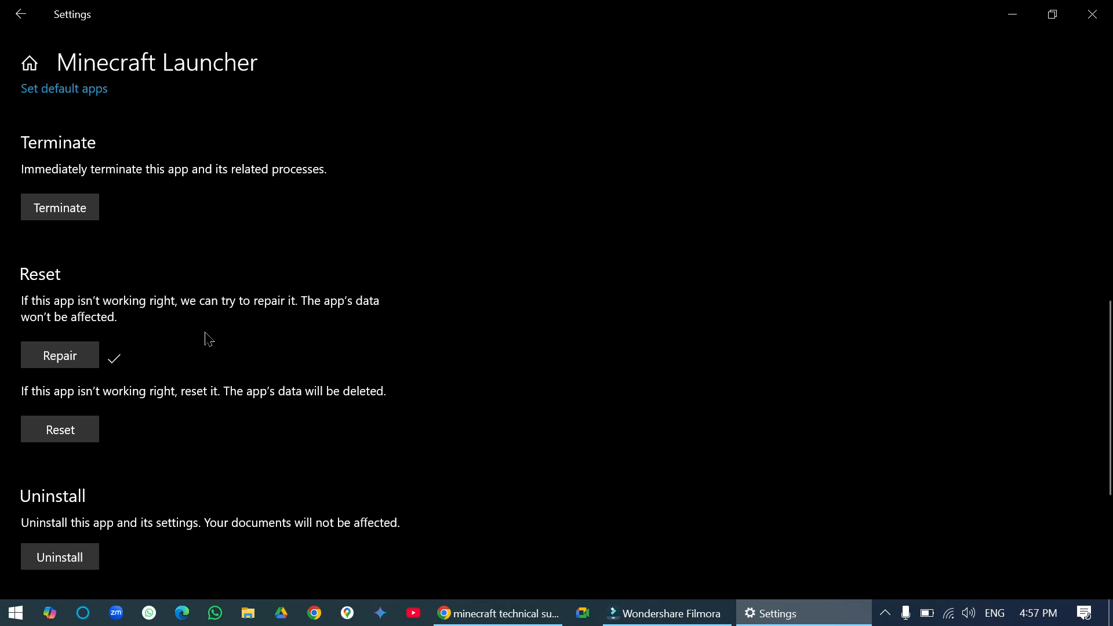
pyautogui.moveTo(187, 416)
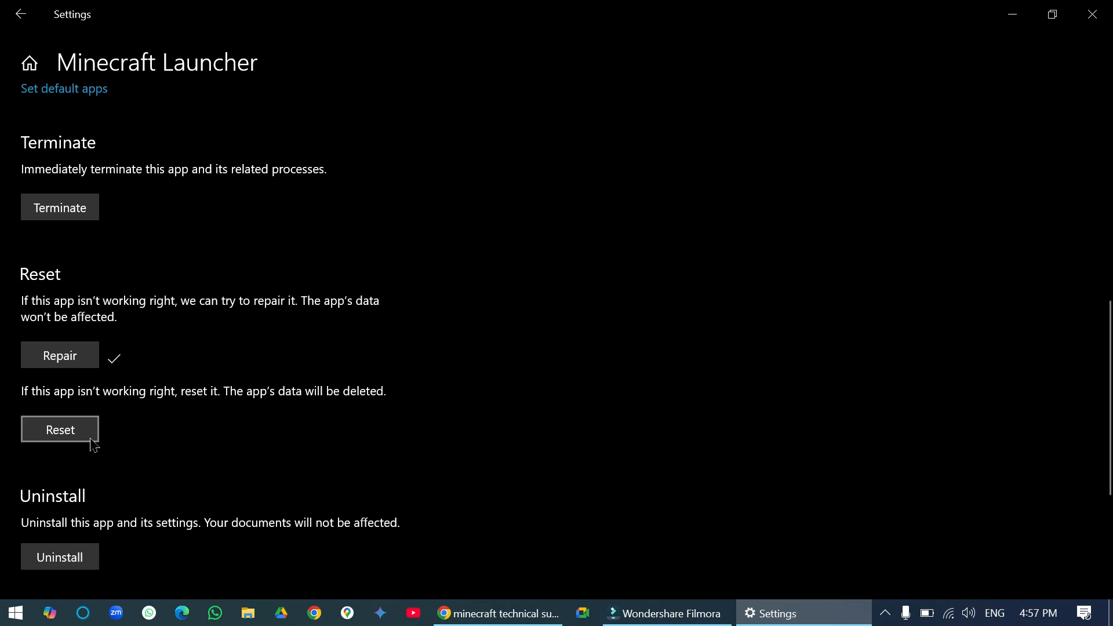
# Reset Minecraft Launcher, confirming the data-deletion prompt, until its check mark shows.
pyautogui.click(59, 429)
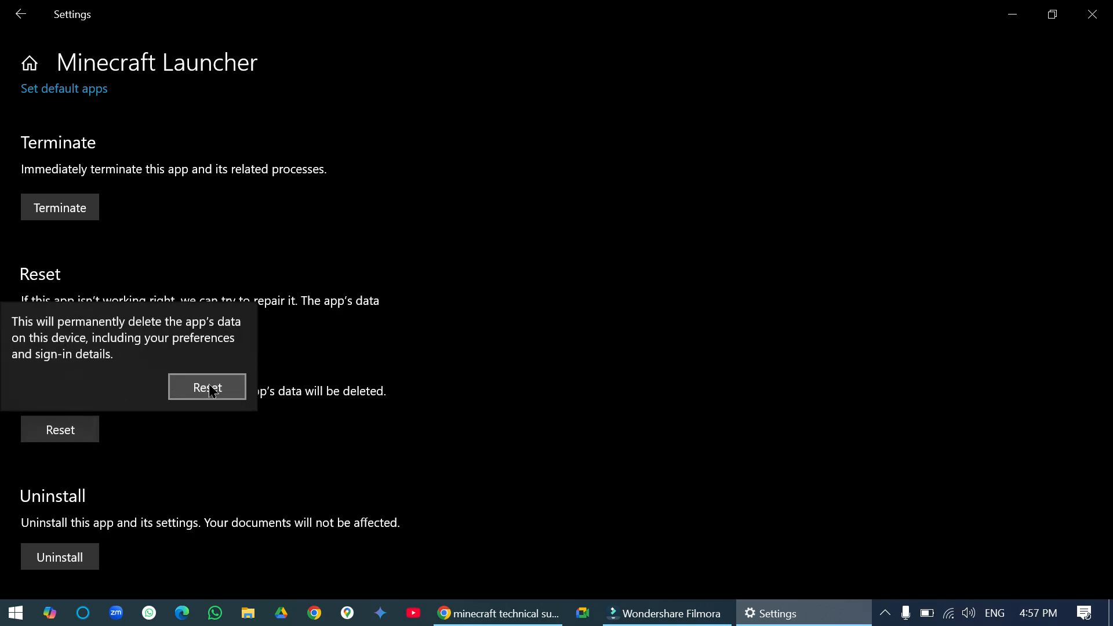
pyautogui.click(206, 387)
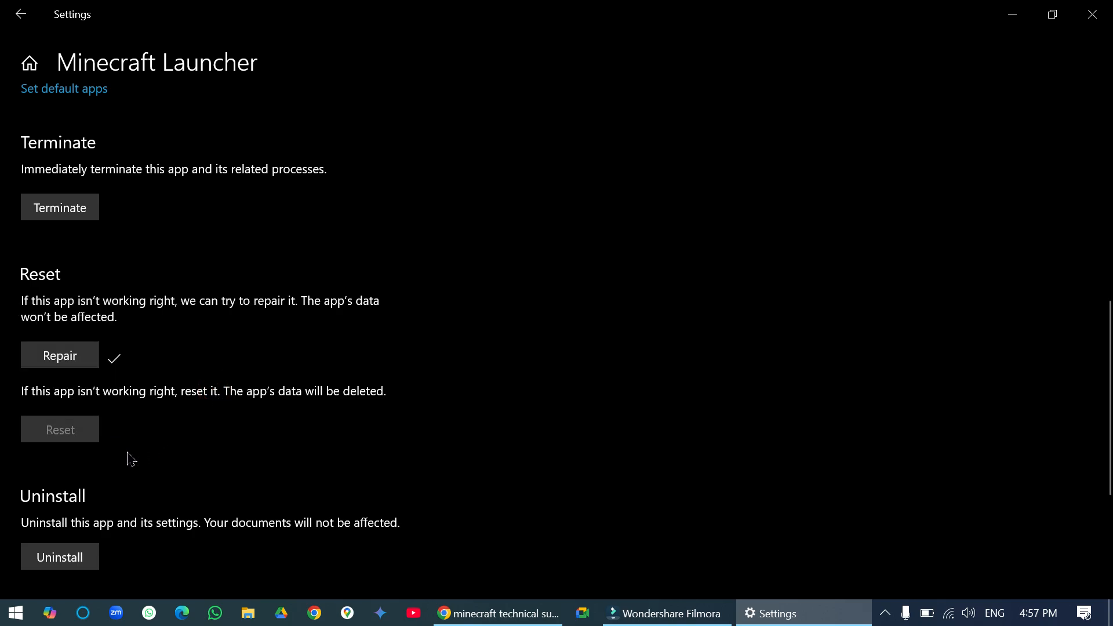
pyautogui.click(60, 429)
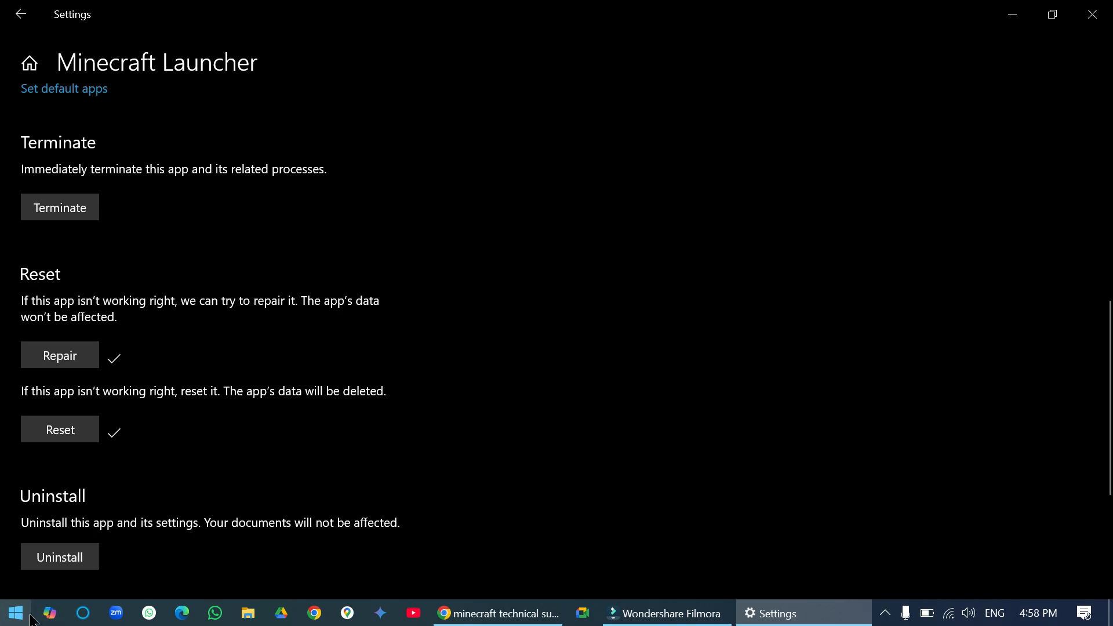
pyautogui.moveTo(363, 283)
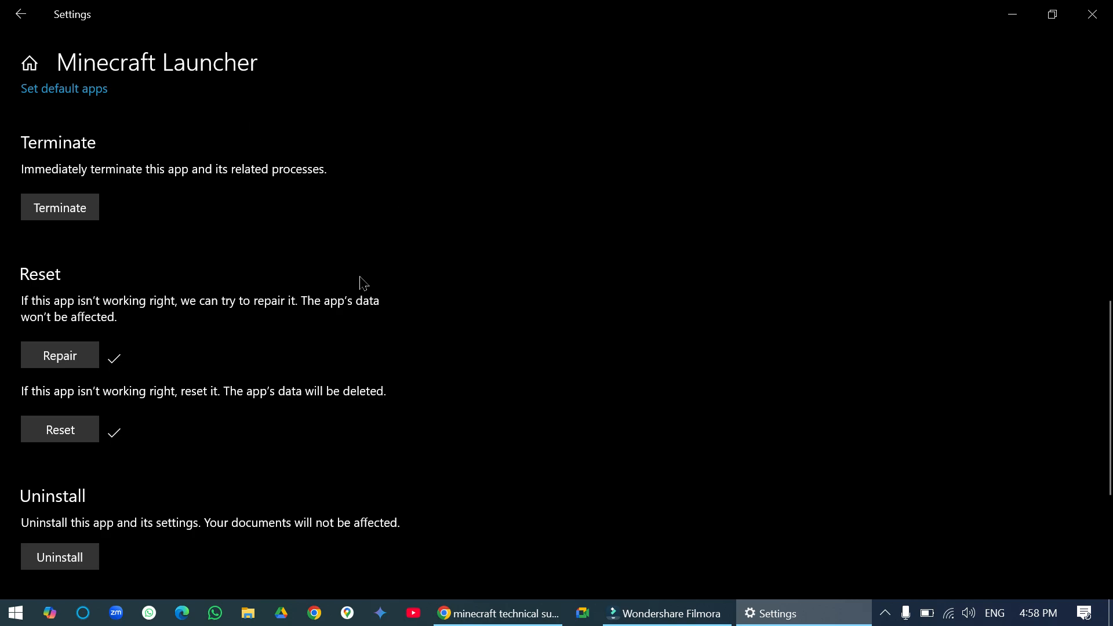
pyautogui.moveTo(521, 305)
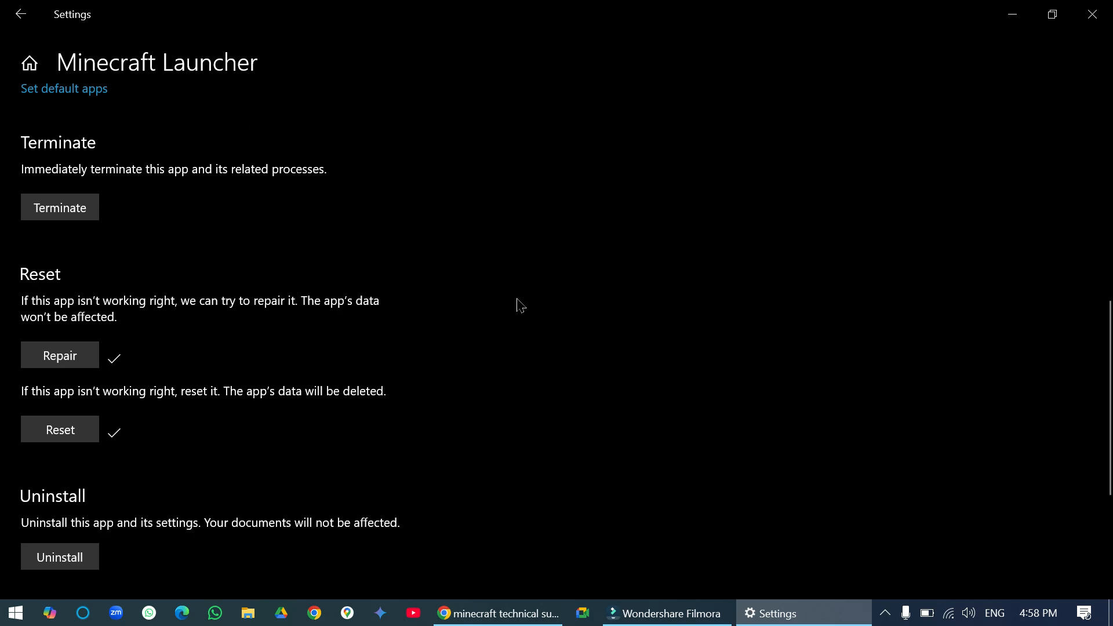